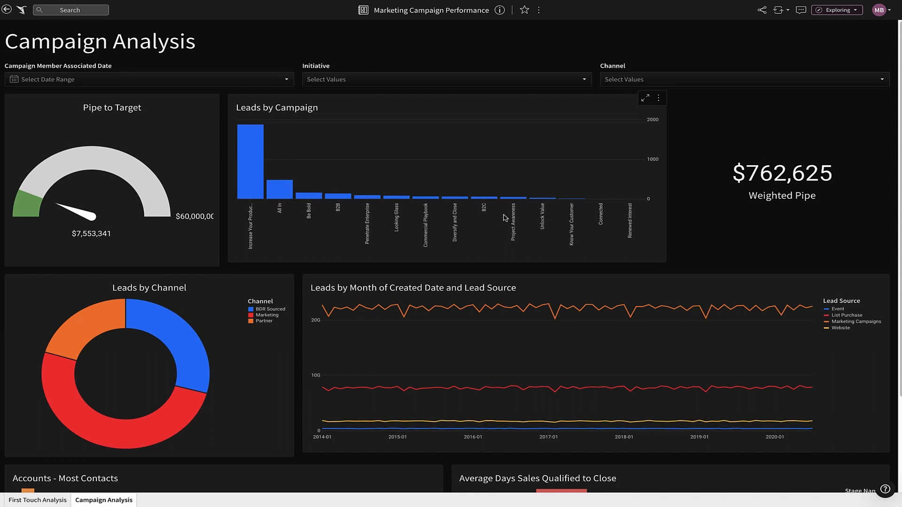
{"action": "mouse_move", "coordinate": [501, 217]}
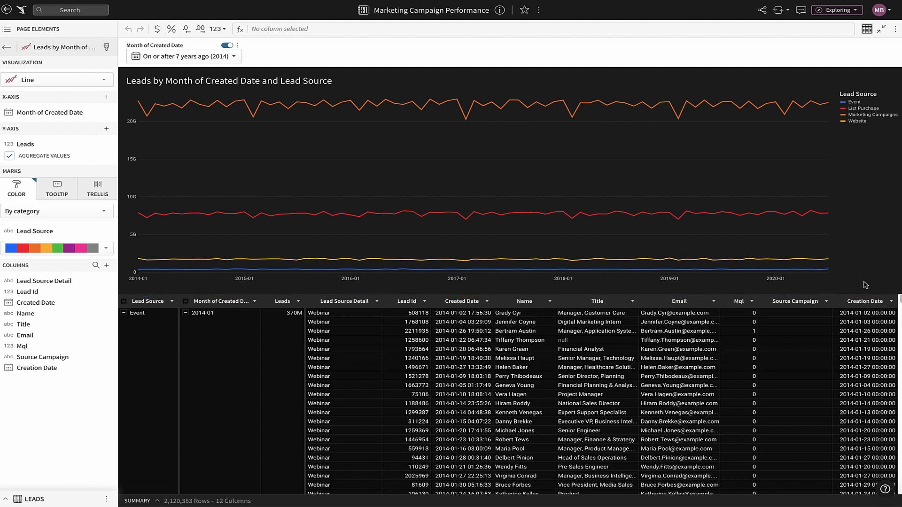
{"action": "mouse_move", "coordinate": [745, 323]}
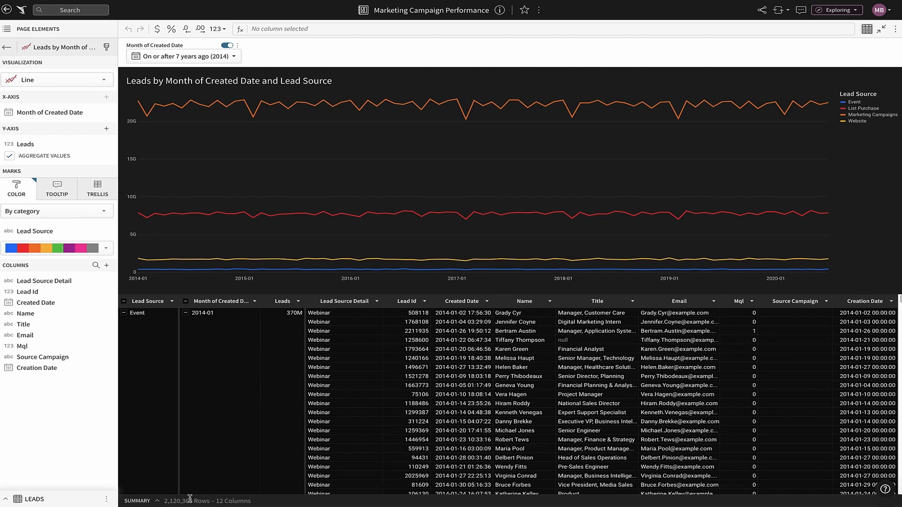
{"action": "mouse_move", "coordinate": [757, 104]}
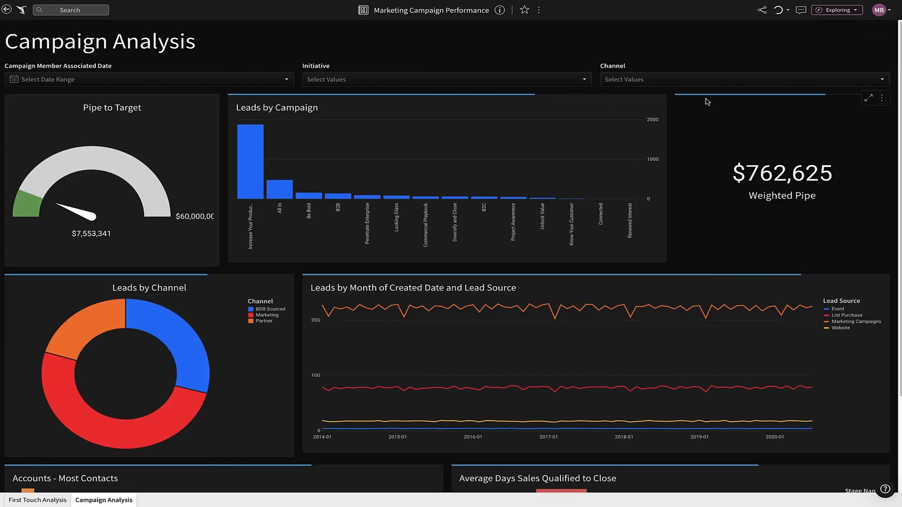
{"action": "mouse_move", "coordinate": [645, 97]}
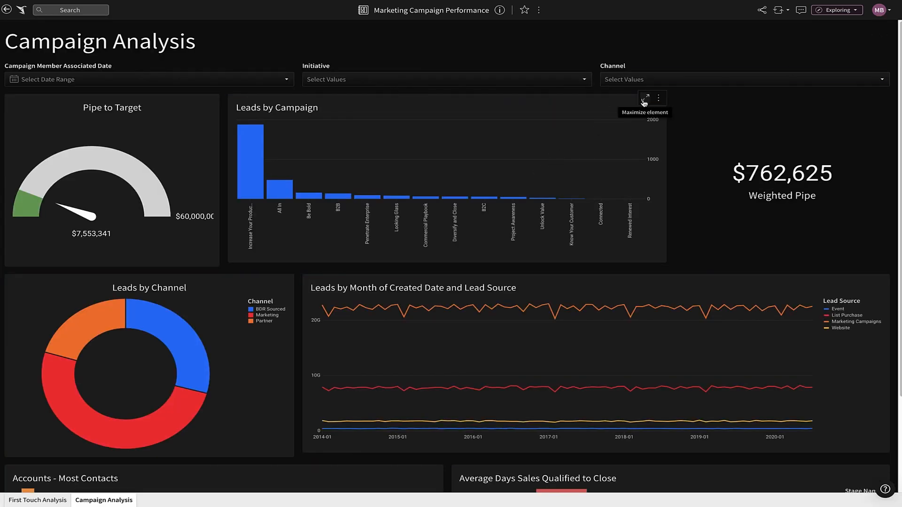
Maximize the Leads by Campaign chart and open the Increase Your Productivity bar's context menu
{"action": "left_click", "coordinate": [644, 97]}
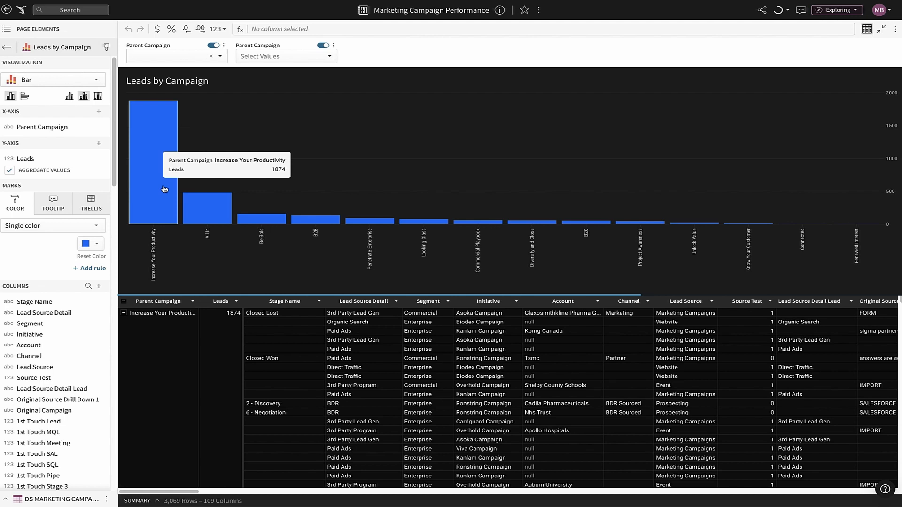
{"action": "right_click", "coordinate": [164, 189]}
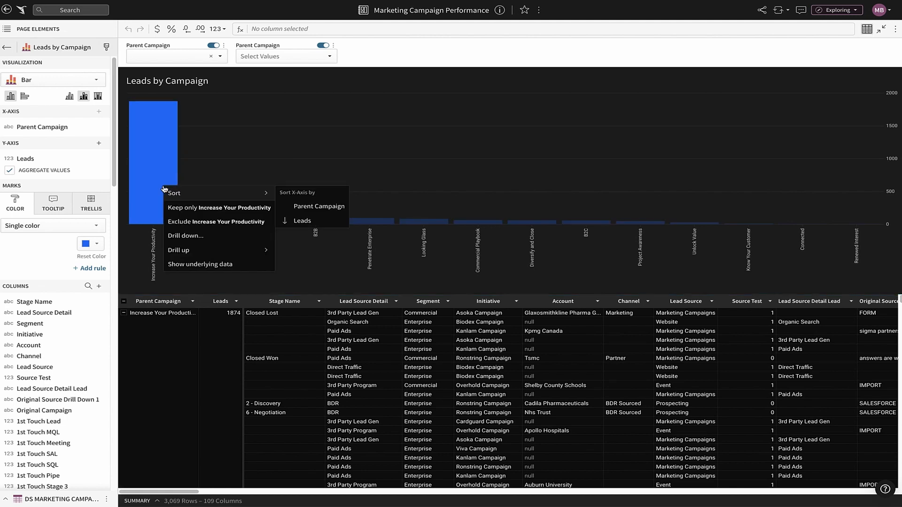
Drill down on Increase Your Productivity by Segment, splitting leads into Enterprise and Commercial
{"action": "left_click", "coordinate": [185, 236]}
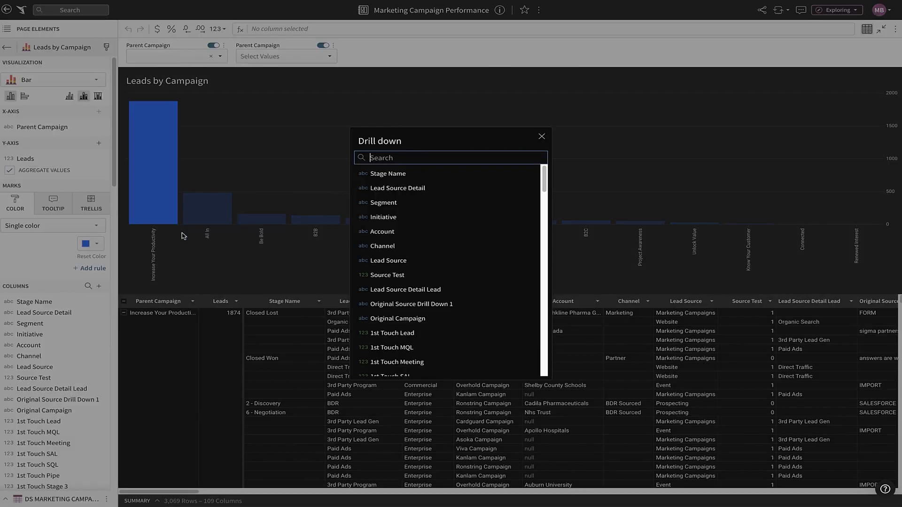
{"action": "type", "text": "seg"}
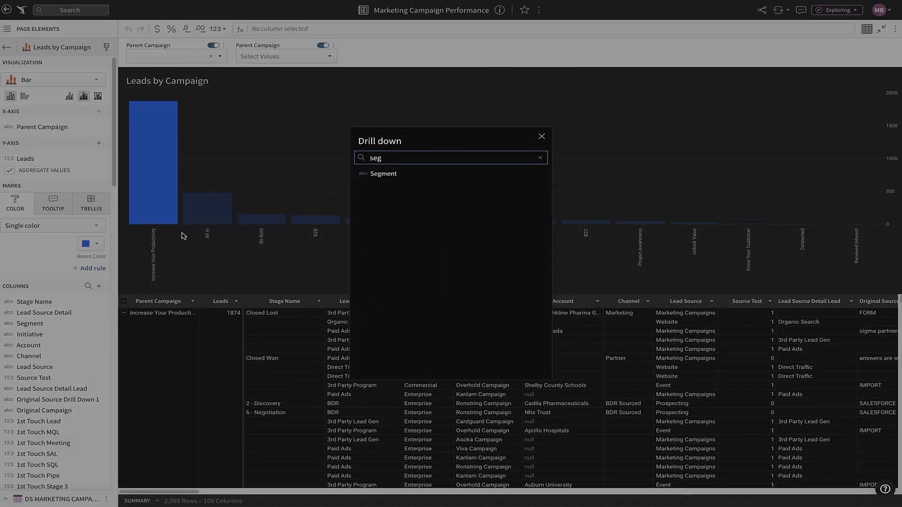
{"action": "left_click", "coordinate": [383, 173]}
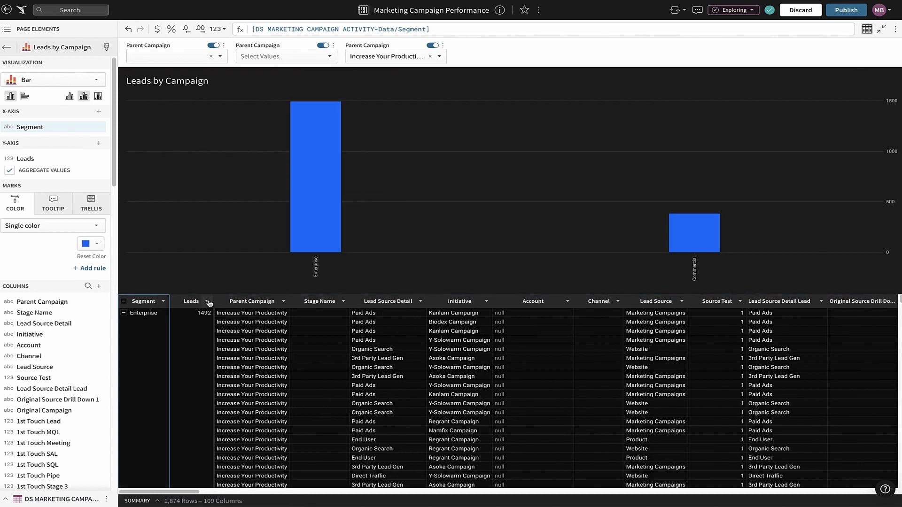
Add a column from the Leads menu with formula Sum([MQL])/[Leads], named Conversion
{"action": "left_click", "coordinate": [208, 301]}
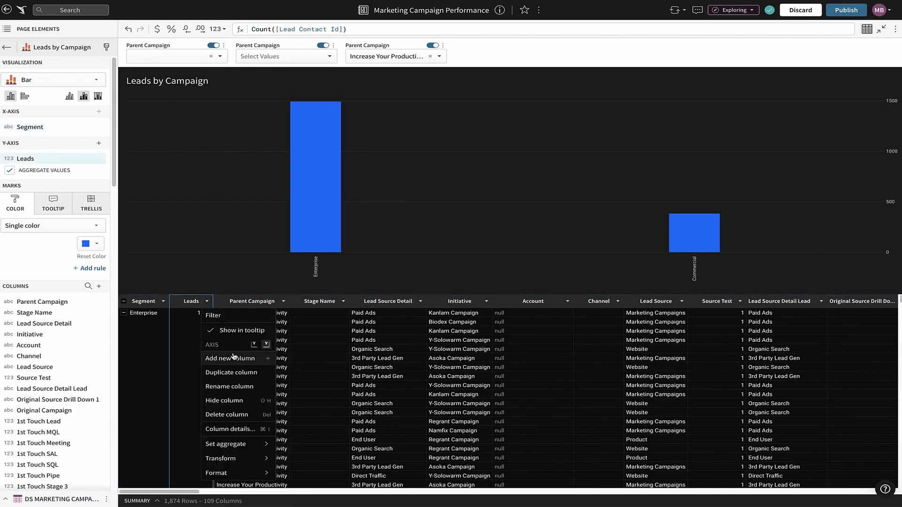
{"action": "left_click", "coordinate": [230, 359]}
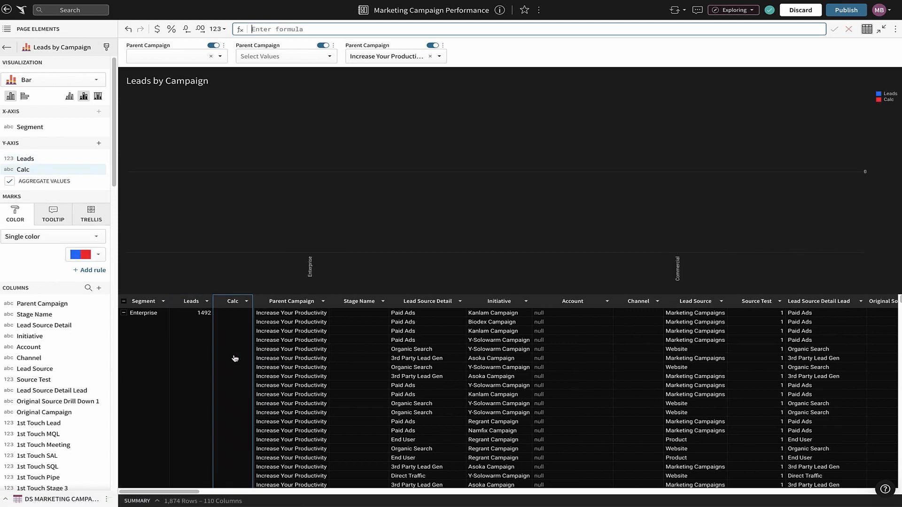
{"action": "type", "text": "sum("}
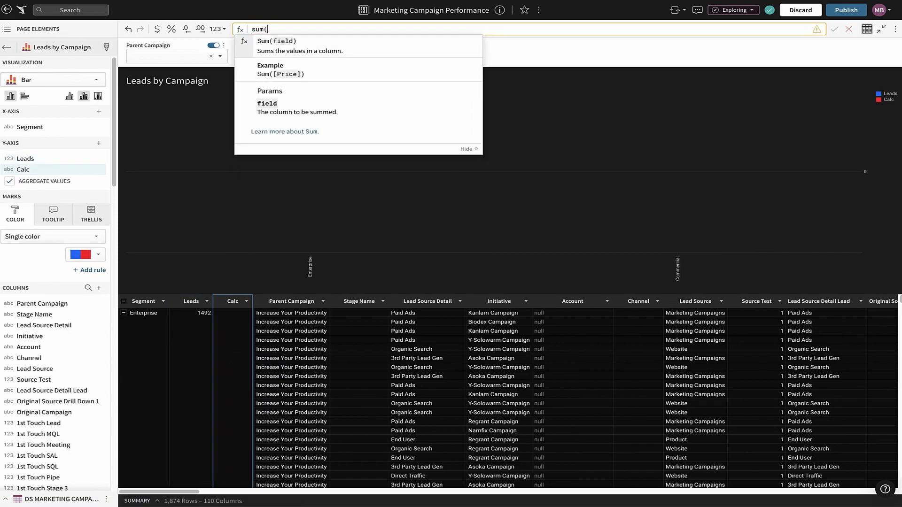
{"action": "type", "text": "[MQL])"}
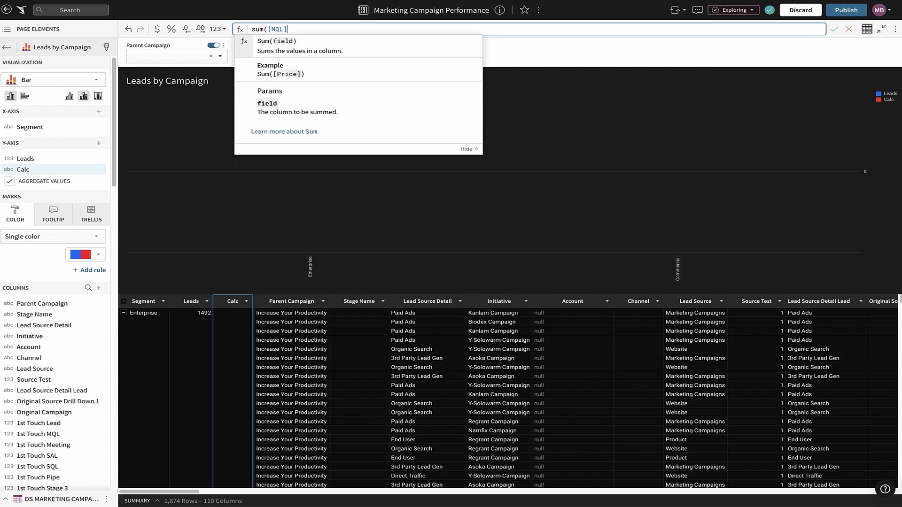
{"action": "type", "text": "/[Leads])"}
{"action": "left_click", "coordinate": [233, 301]}
{"action": "type", "text": "Conver"}
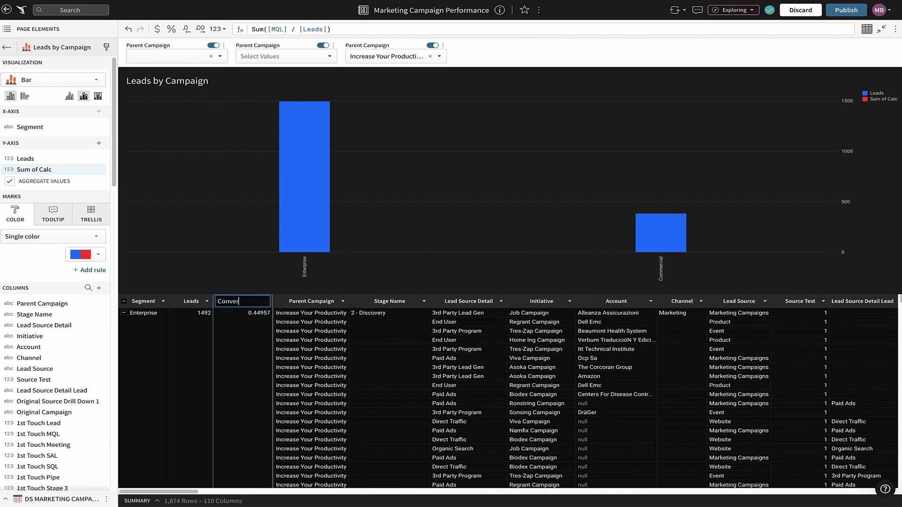
{"action": "type", "text": "sion"}
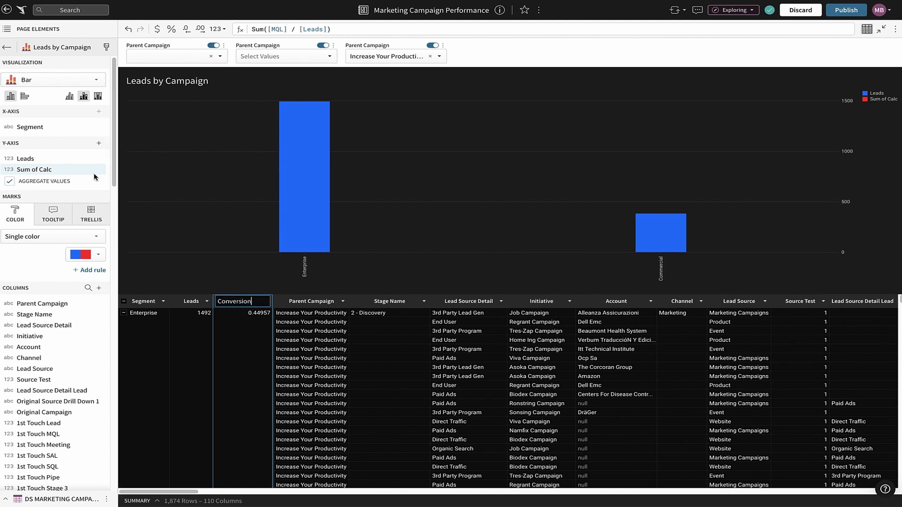
{"action": "mouse_move", "coordinate": [76, 131]}
{"action": "type", "text": "Amou"}
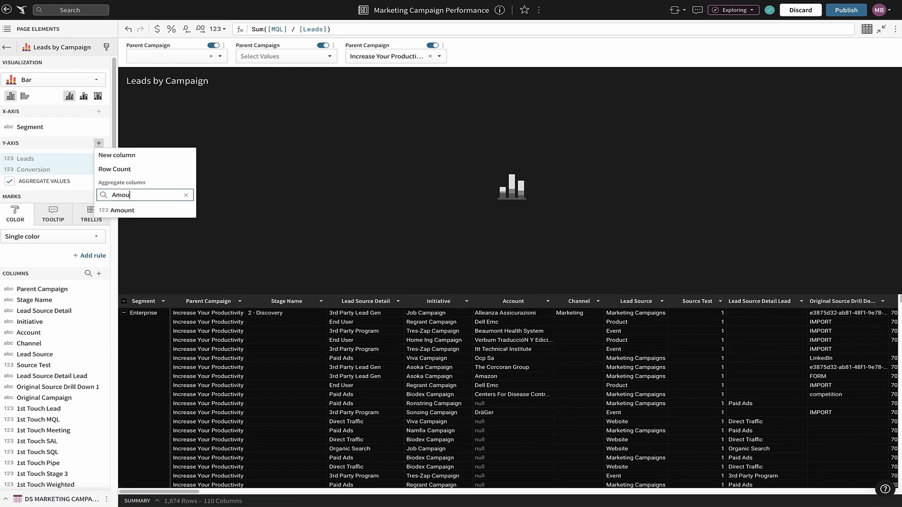
Add Sum of Amount to the Y-axis and colour bars by Stage Name
{"action": "left_click", "coordinate": [121, 210]}
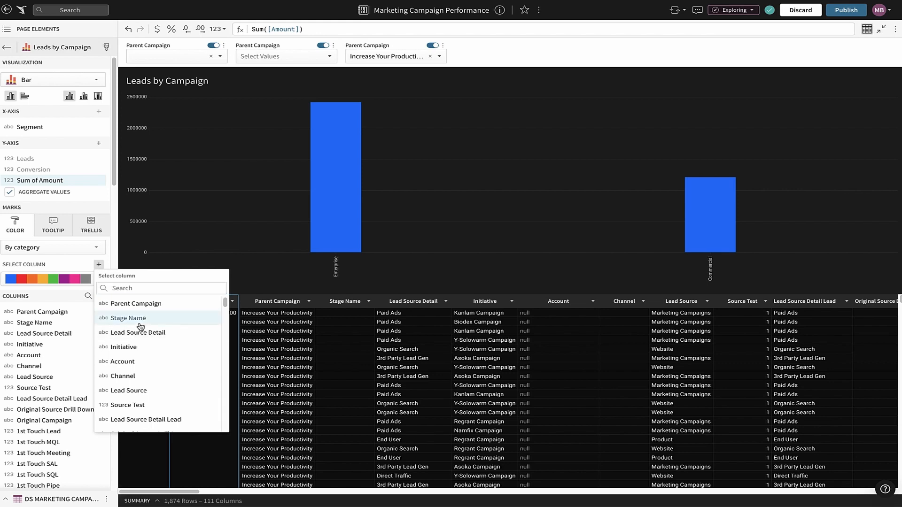
{"action": "left_click", "coordinate": [128, 318]}
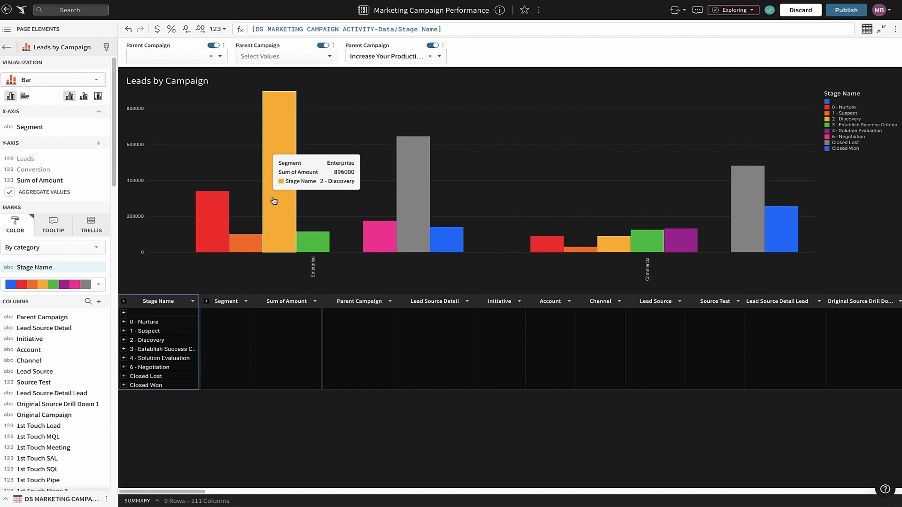
{"action": "left_click", "coordinate": [696, 10]}
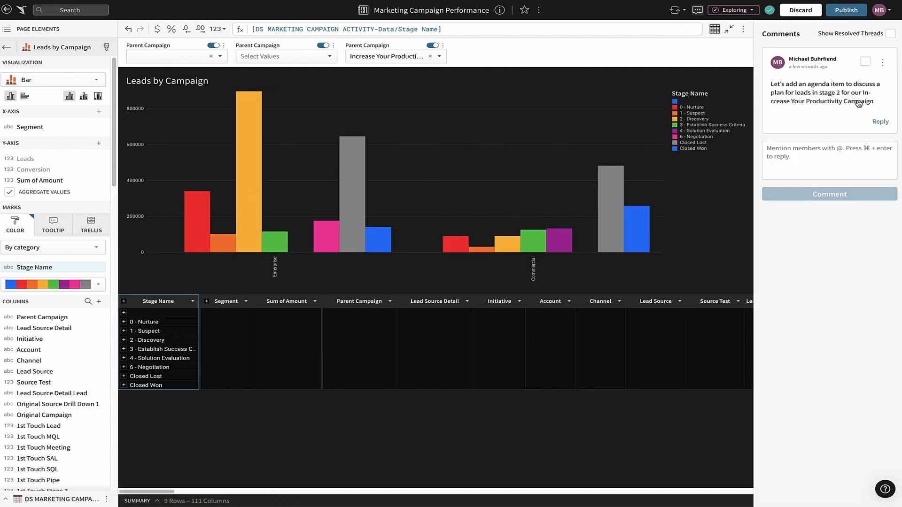
{"action": "mouse_move", "coordinate": [697, 9]}
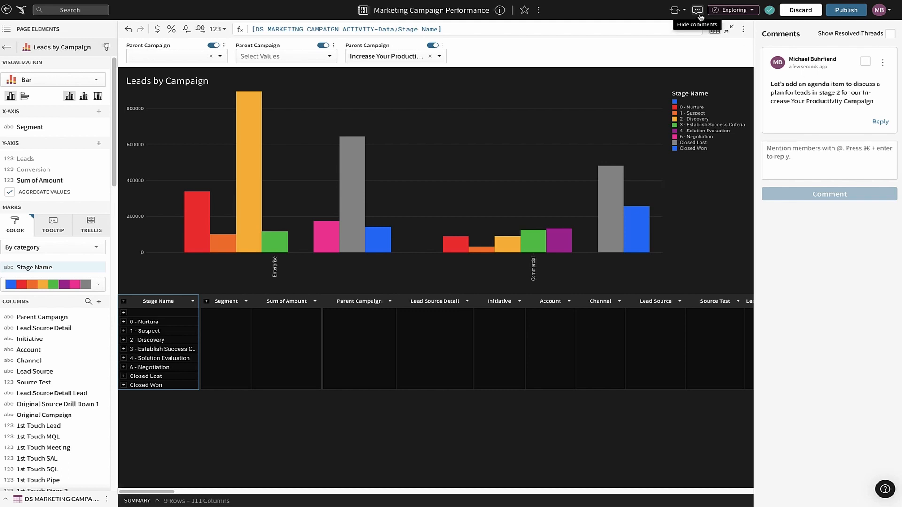
{"action": "left_click", "coordinate": [696, 10]}
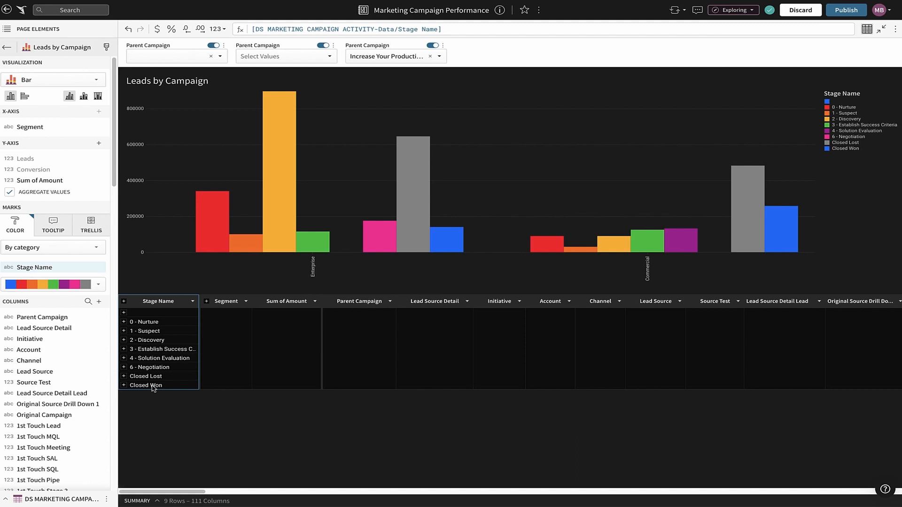
Keep only Closed Won rows, then choose Drill down on the Commercial bar
{"action": "right_click", "coordinate": [145, 385]}
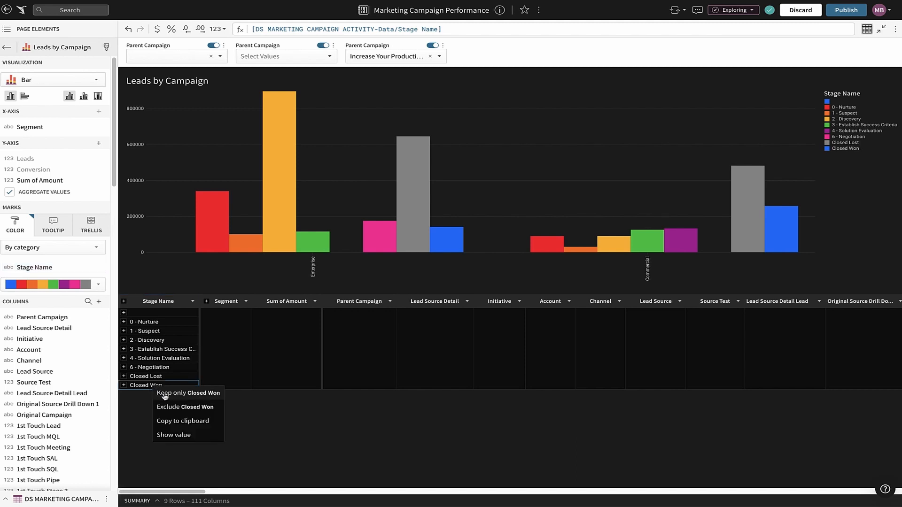
{"action": "left_click", "coordinate": [187, 392]}
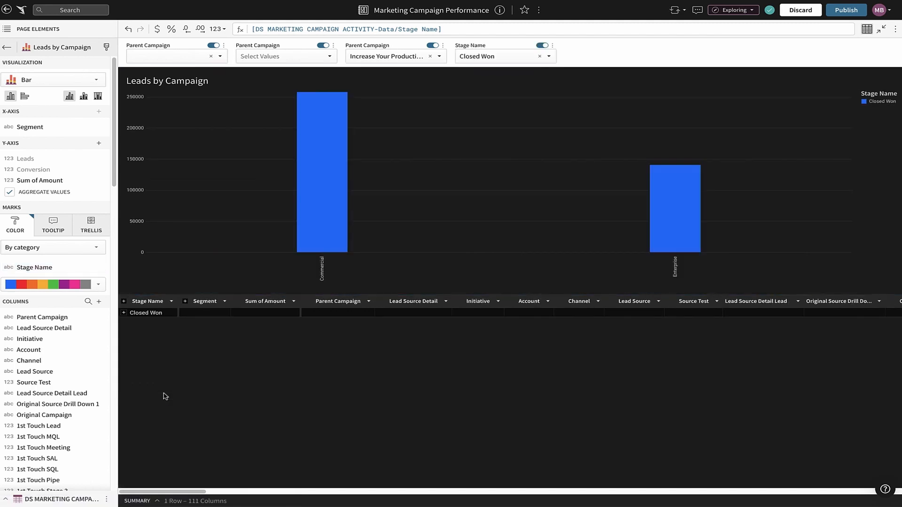
{"action": "mouse_move", "coordinate": [323, 210]}
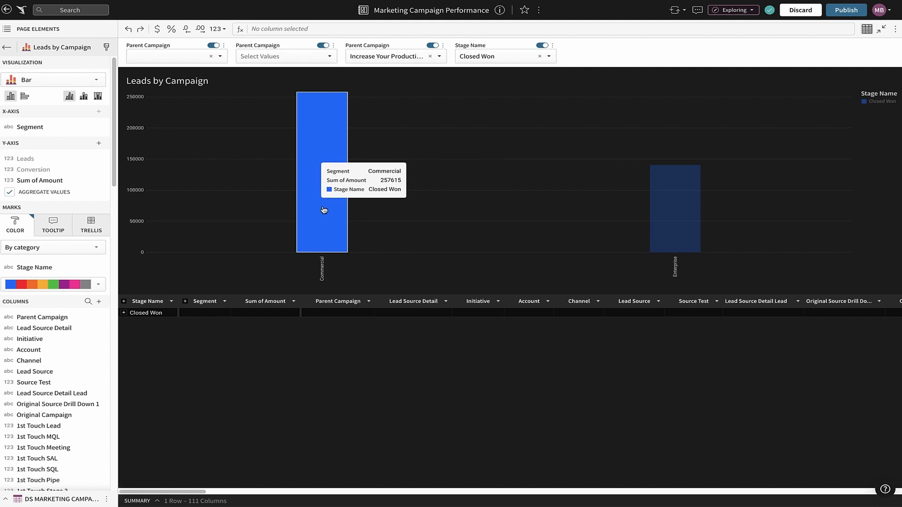
{"action": "mouse_move", "coordinate": [322, 208]}
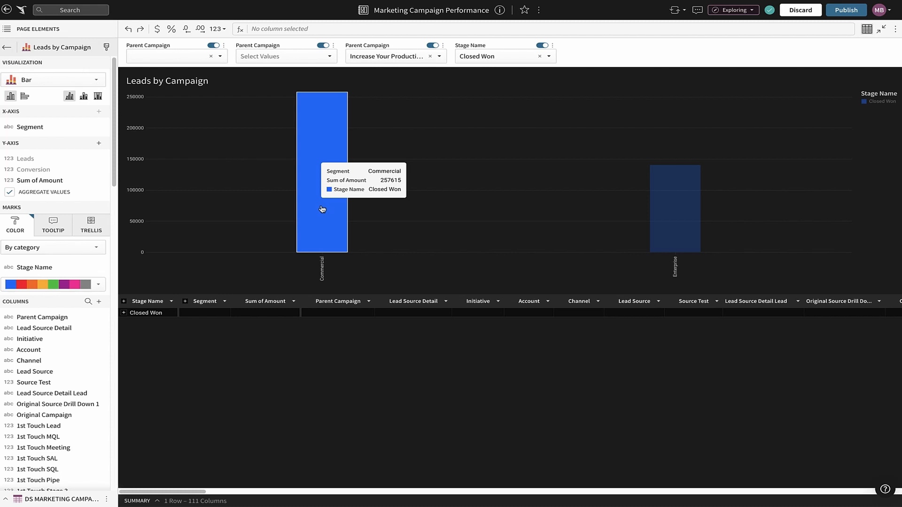
{"action": "right_click", "coordinate": [321, 208]}
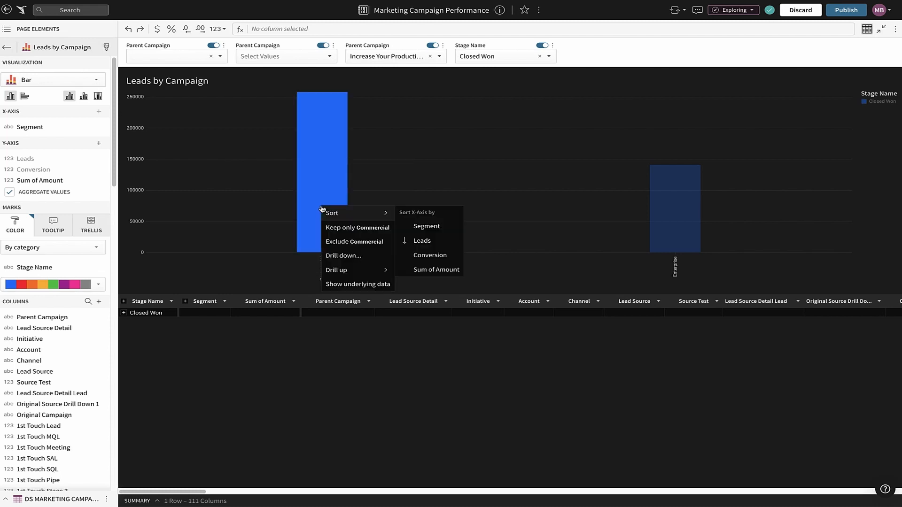
{"action": "left_click", "coordinate": [342, 255]}
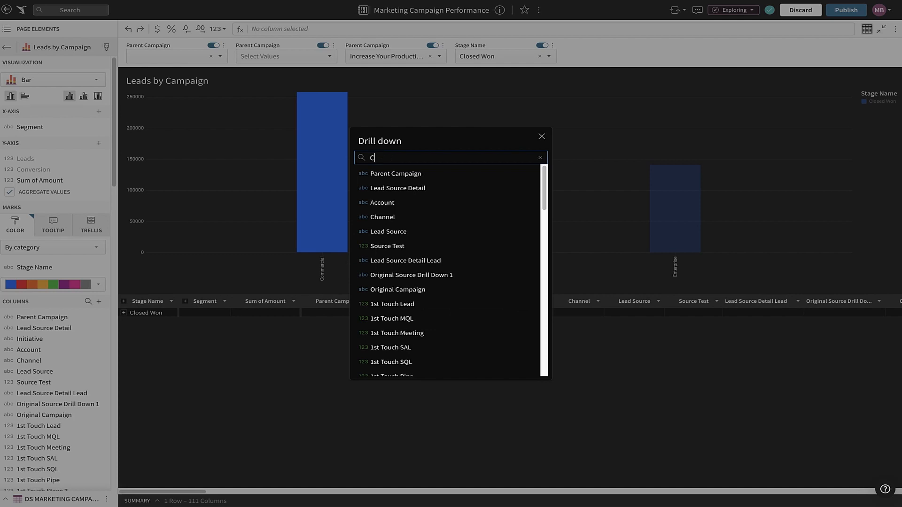